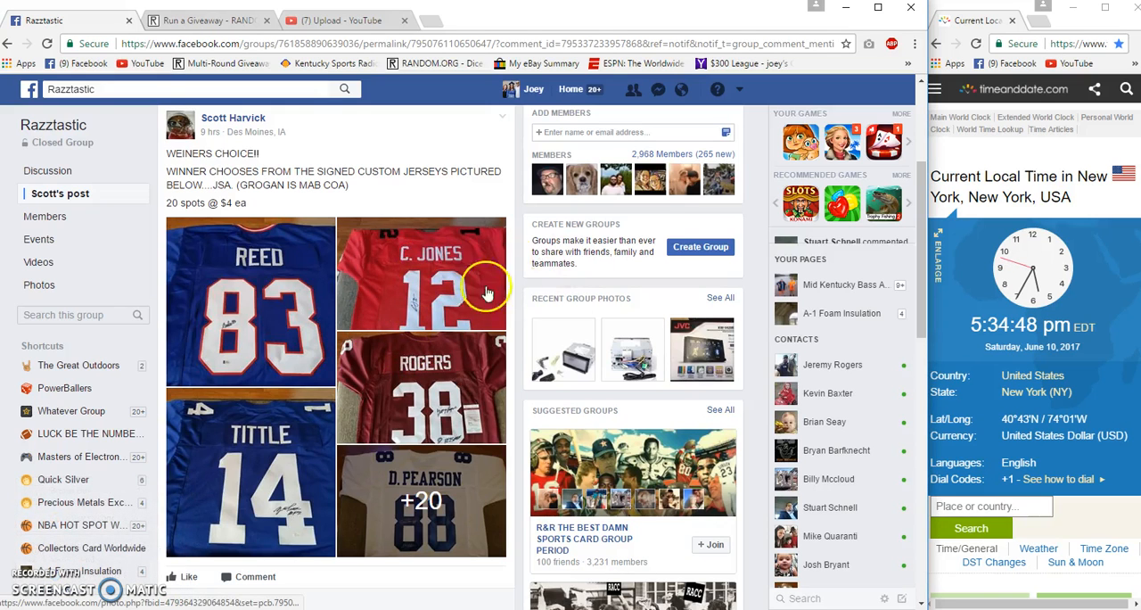
pyautogui.moveTo(283, 303)
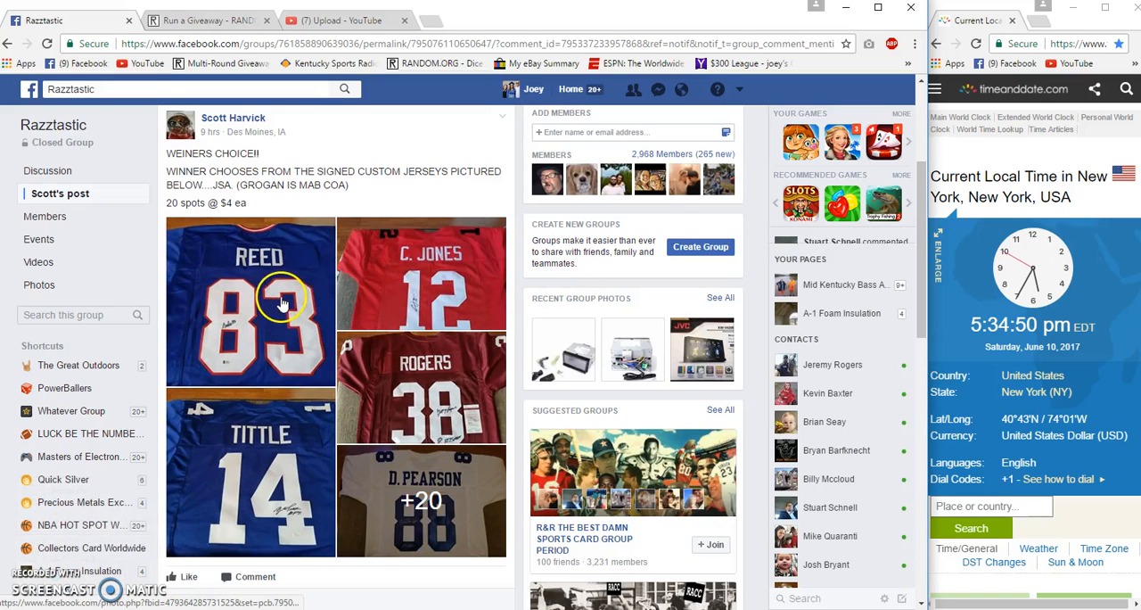
# - Scroll to the newest comments on the jersey giveaway post, then switch to RANDOM.ORG
pyautogui.scroll(-3)
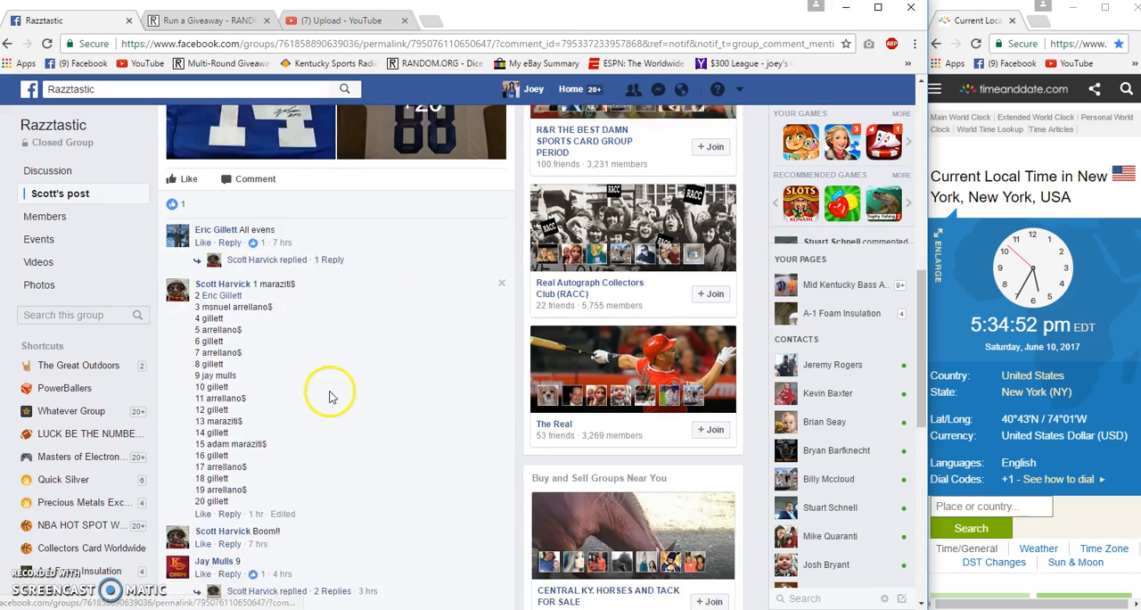
pyautogui.scroll(-3)
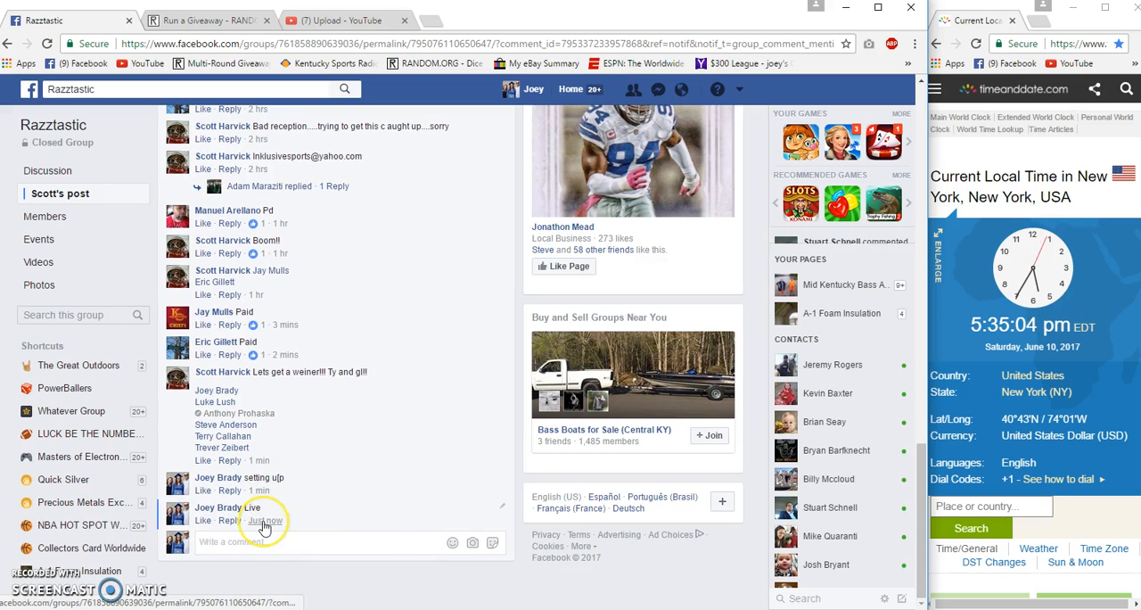
pyautogui.click(208, 20)
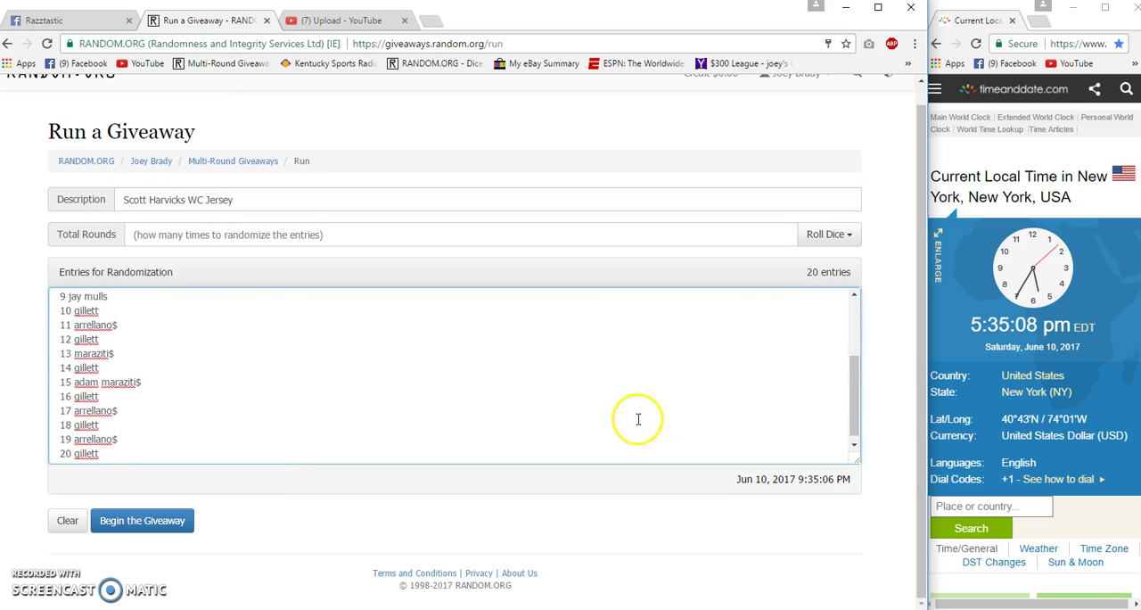
# - Roll 2d6 dice for six rounds, accept the result, and begin the giveaway
pyautogui.click(825, 233)
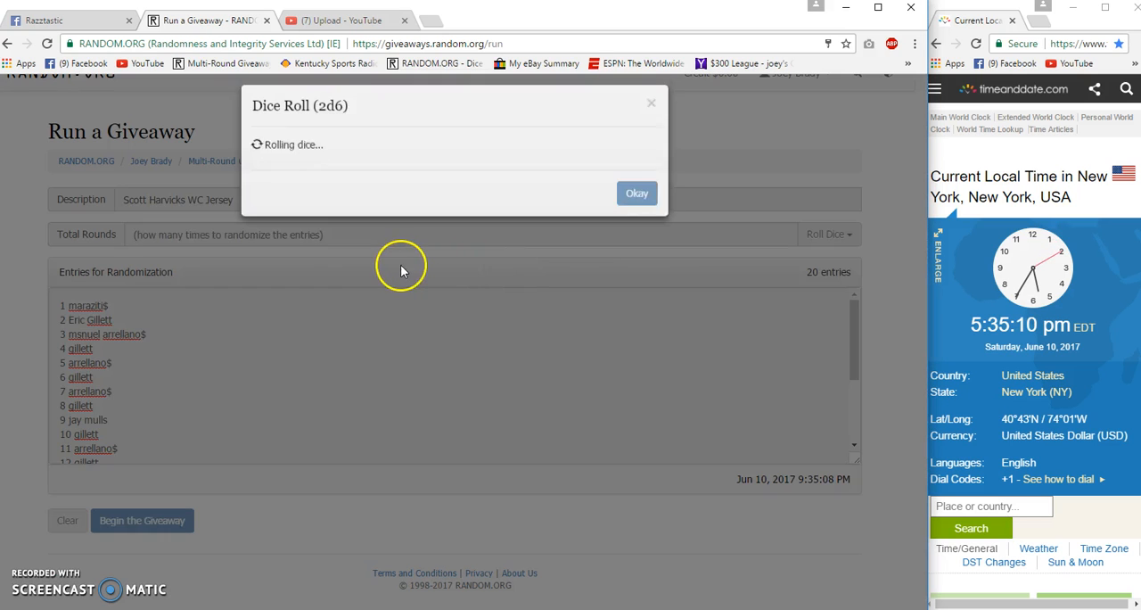
pyautogui.click(636, 193)
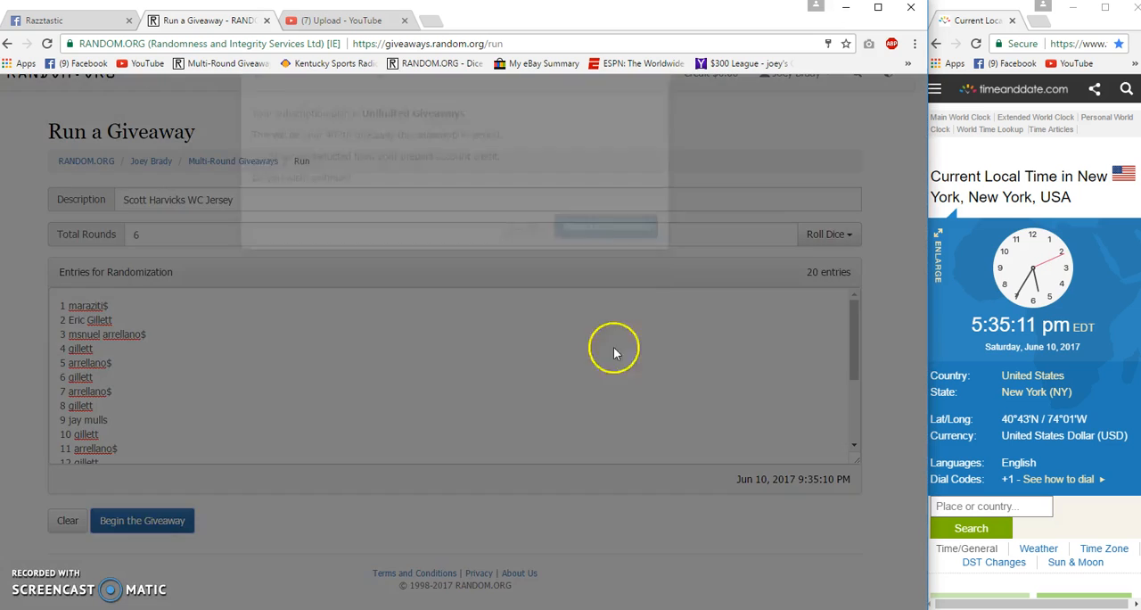
pyautogui.click(142, 520)
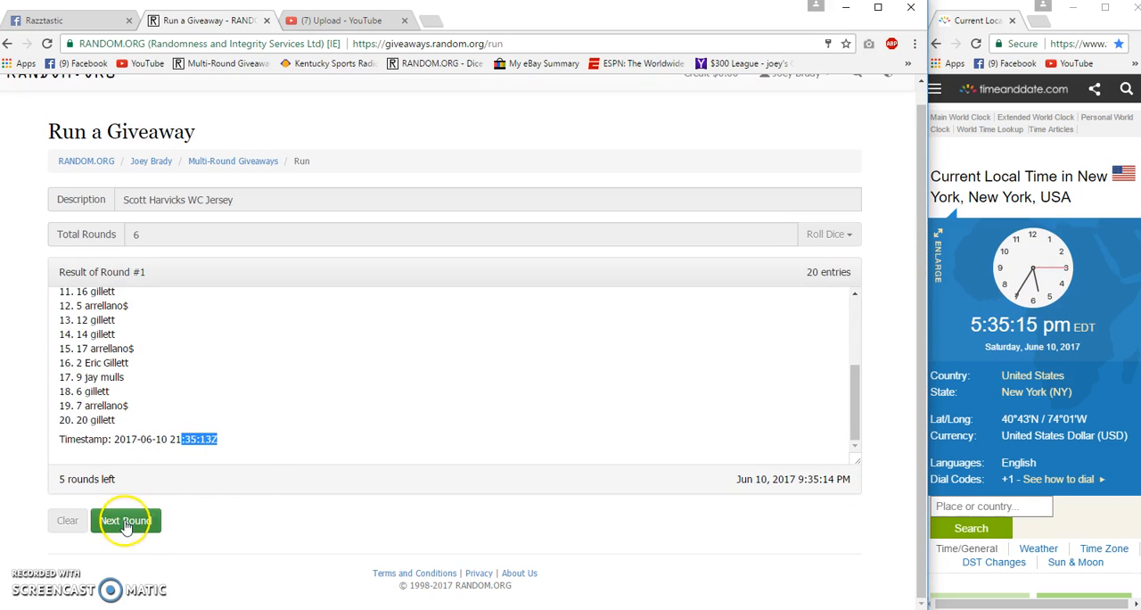
# - Randomize the entries through round five, leaving only the final round
pyautogui.click(125, 520)
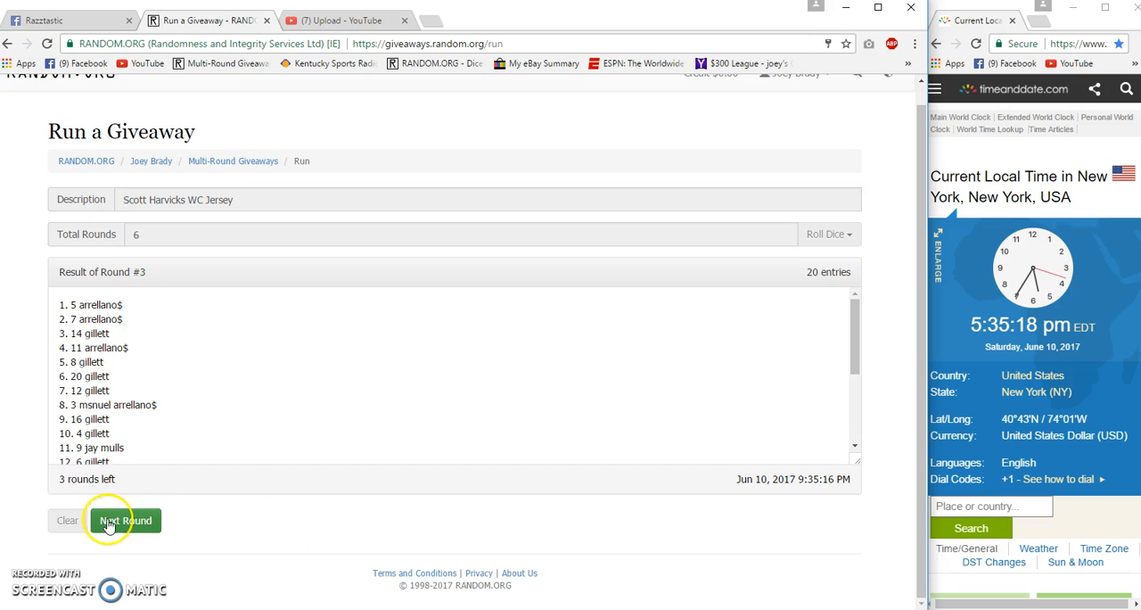
pyautogui.click(127, 520)
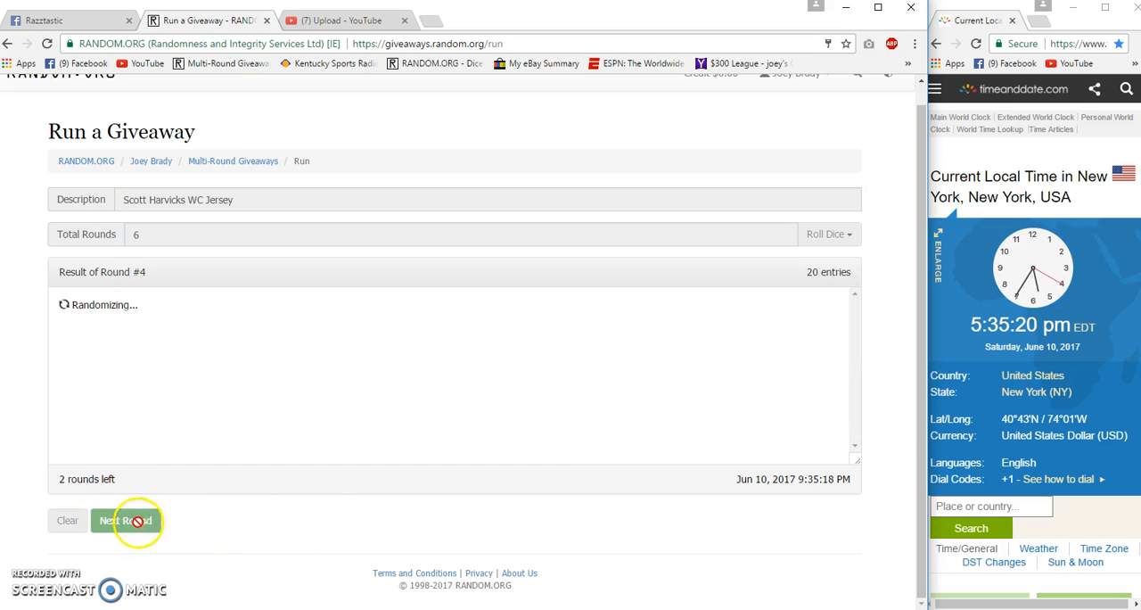
pyautogui.click(126, 521)
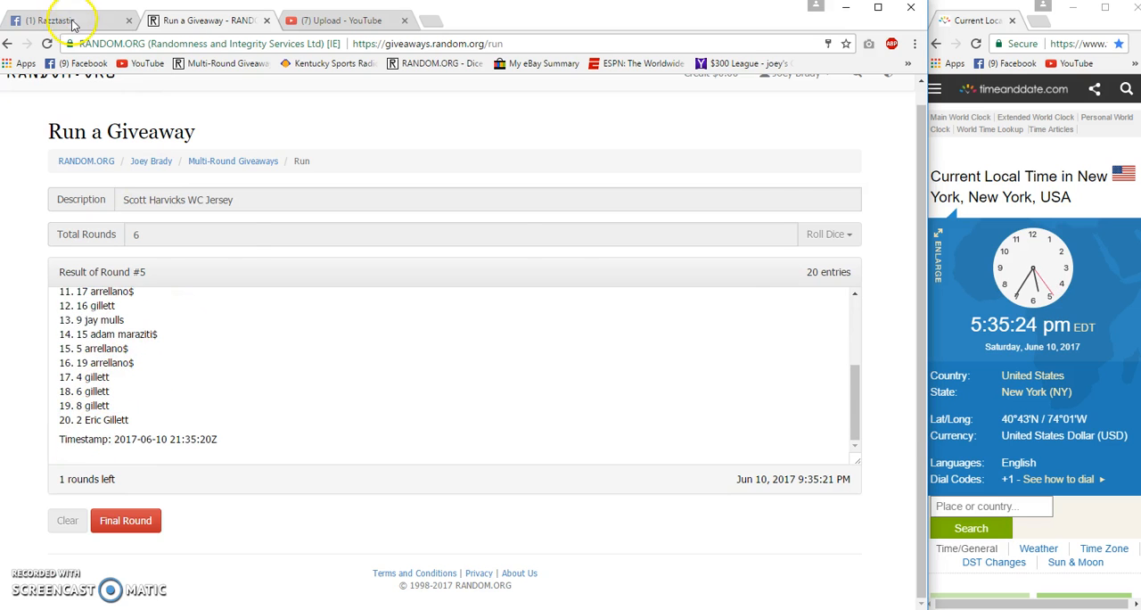
# - Comment 'Good Luck Final Roll' on the Facebook jersey post and return to RANDOM.ORG
pyautogui.click(54, 18)
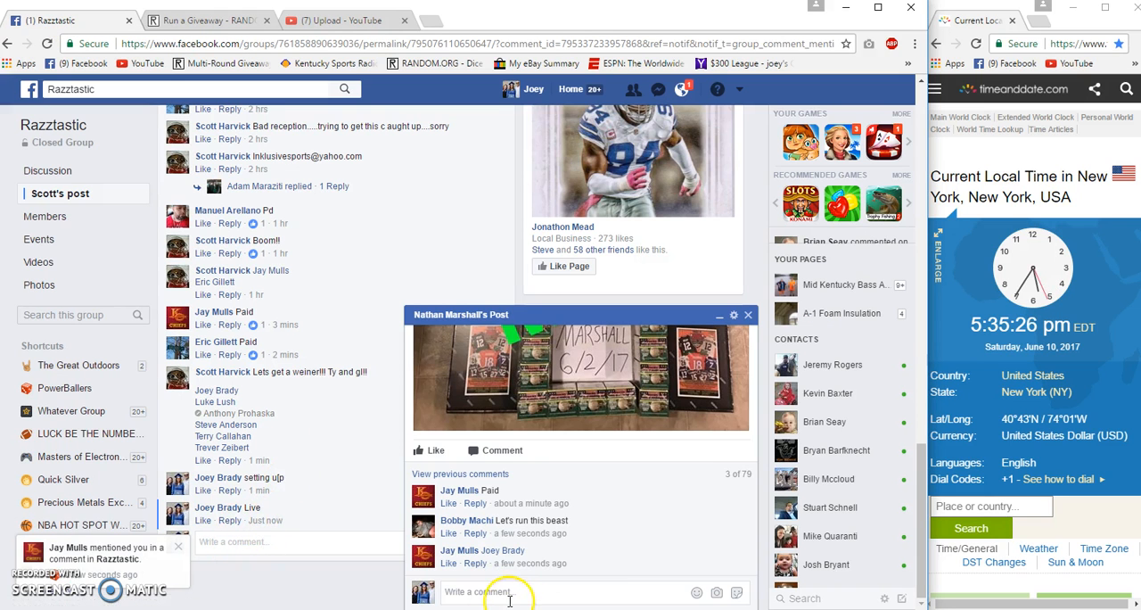
pyautogui.write('be r')
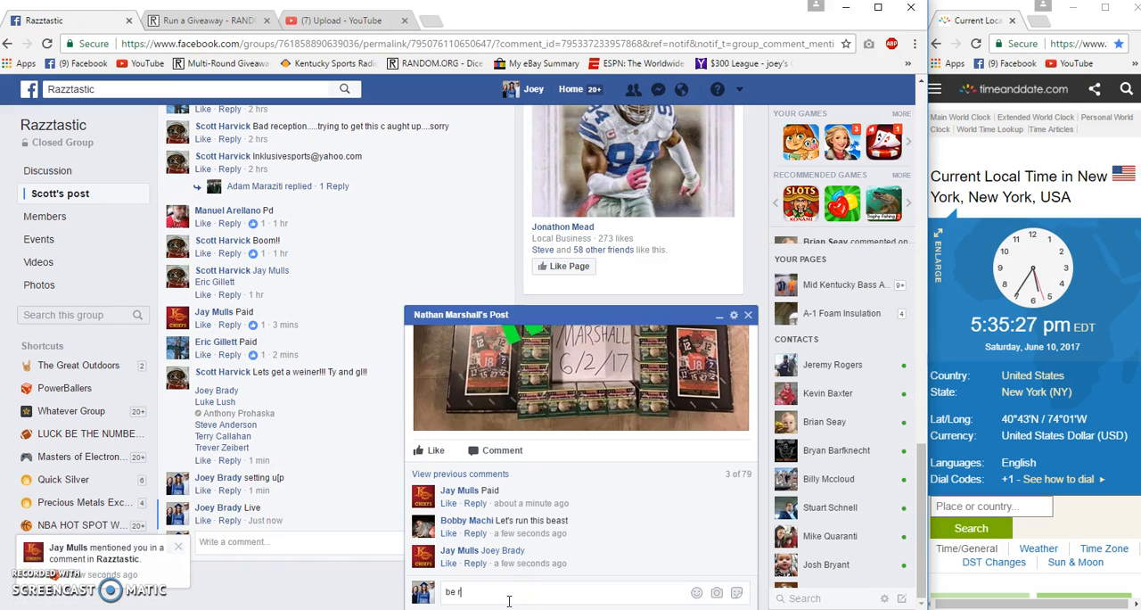
pyautogui.write('ite')
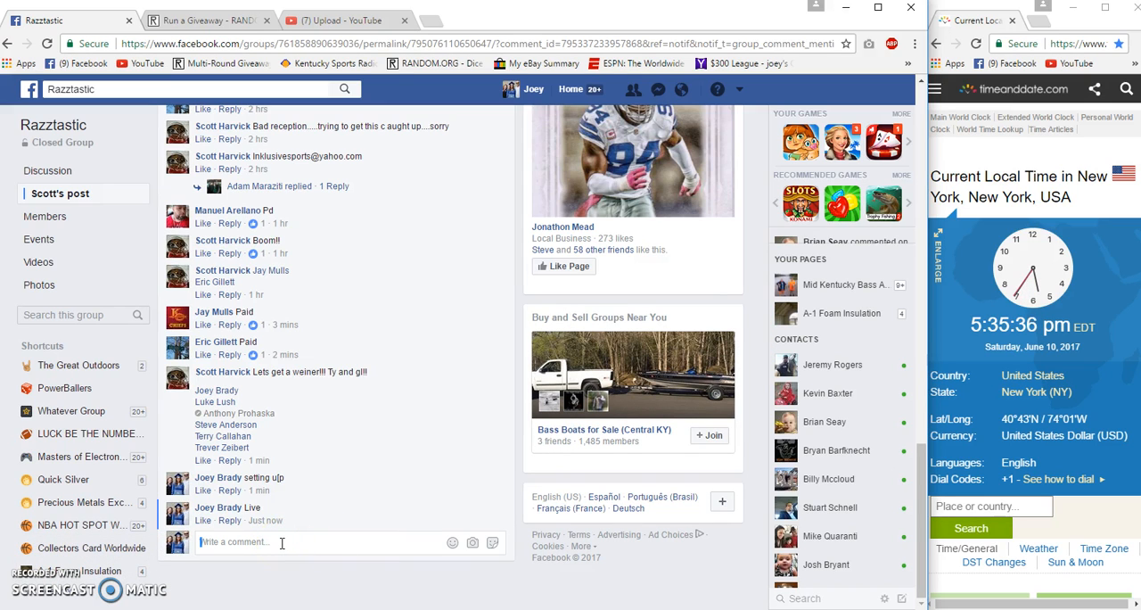
pyautogui.write('Good')
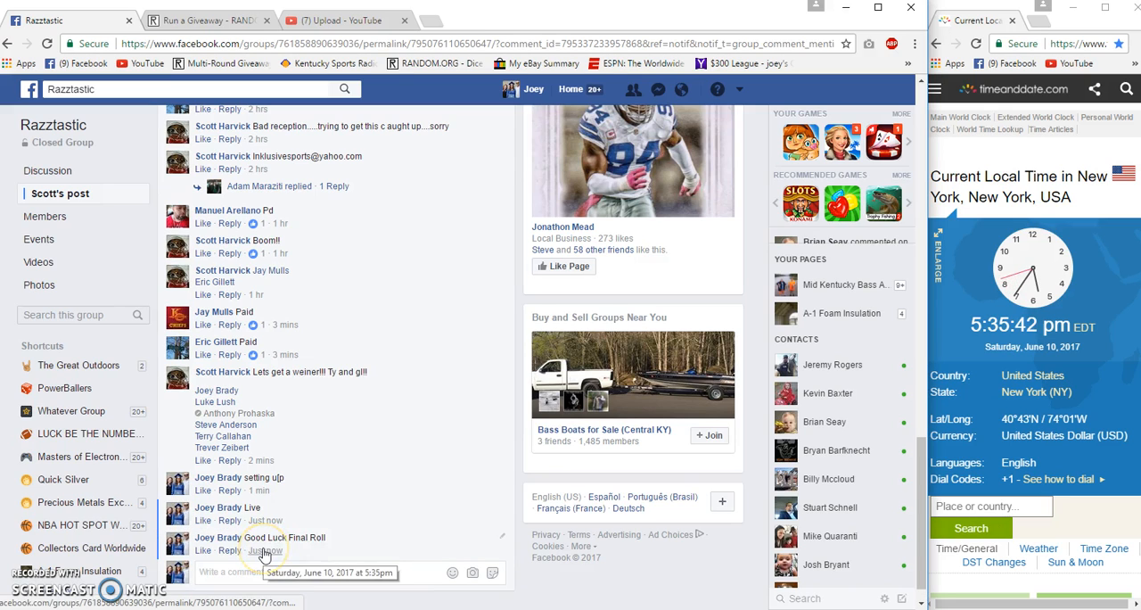
pyautogui.click(205, 20)
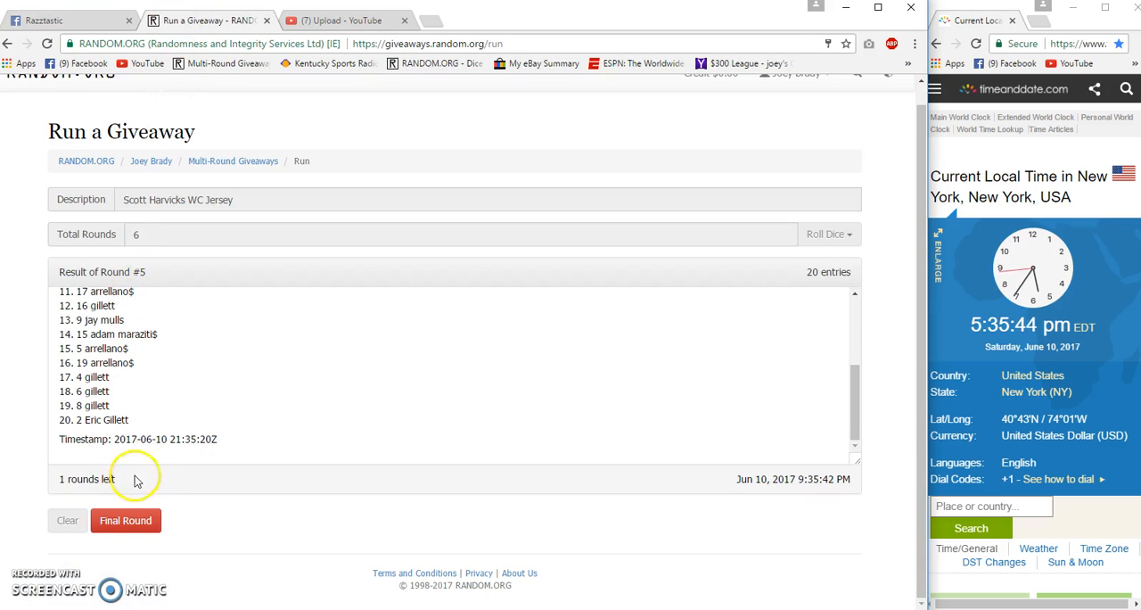
# - Run round six to complete the giveaway, then start typing a Facebook comment
pyautogui.click(127, 520)
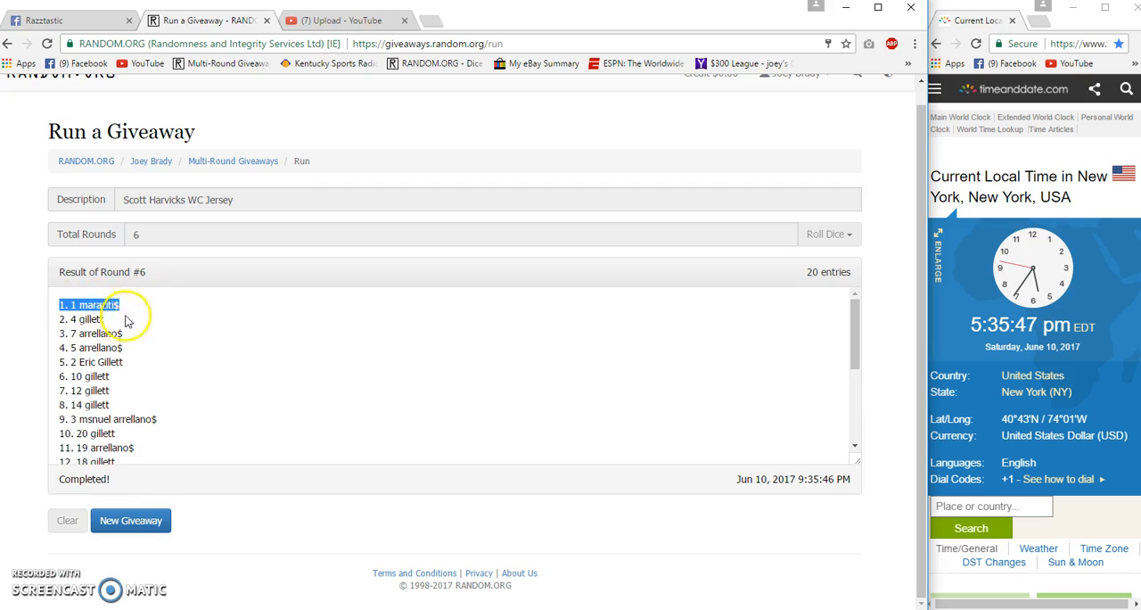
pyautogui.scroll(-3)
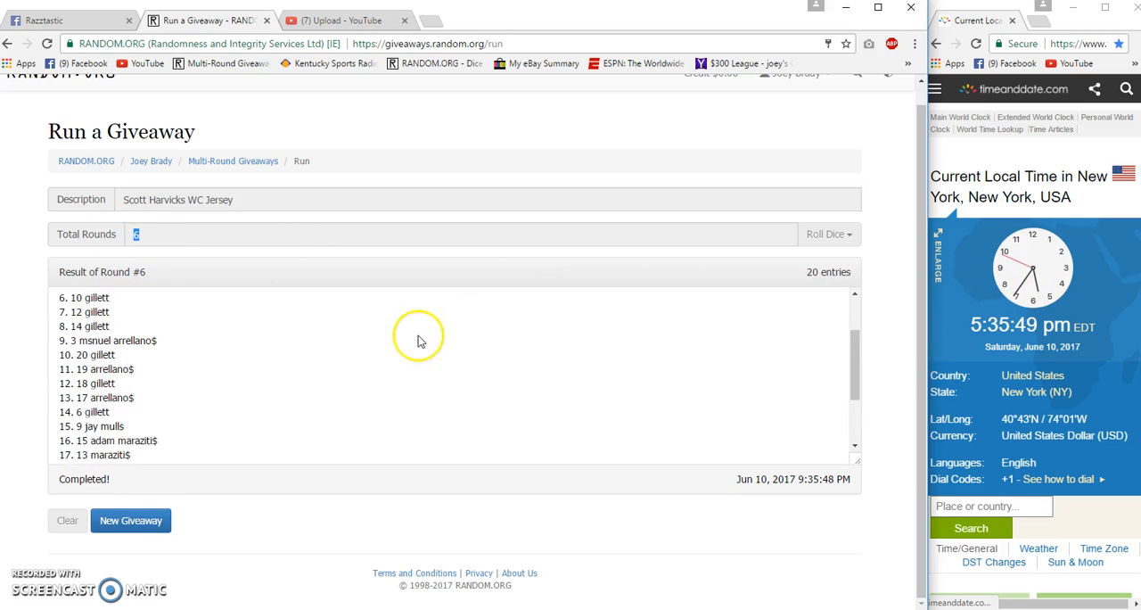
pyautogui.click(131, 520)
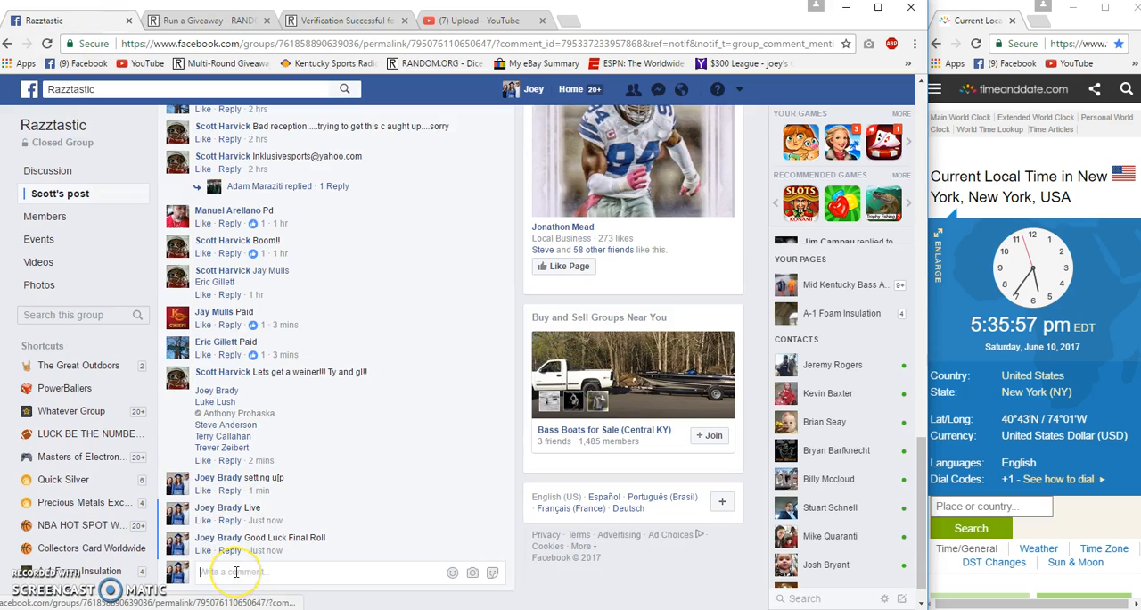
pyautogui.write('Dr')
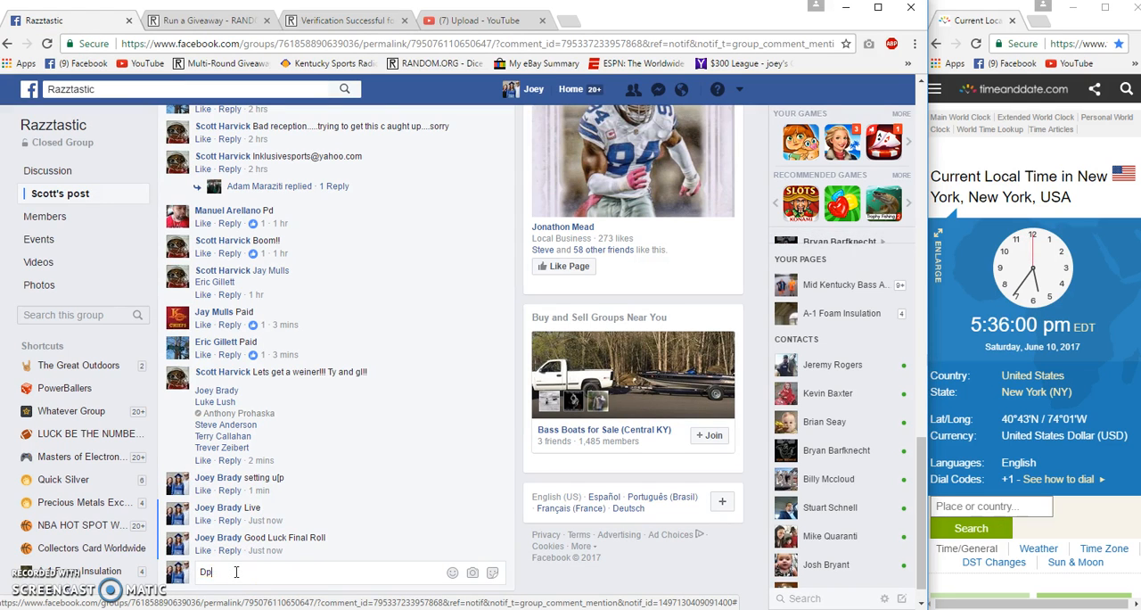